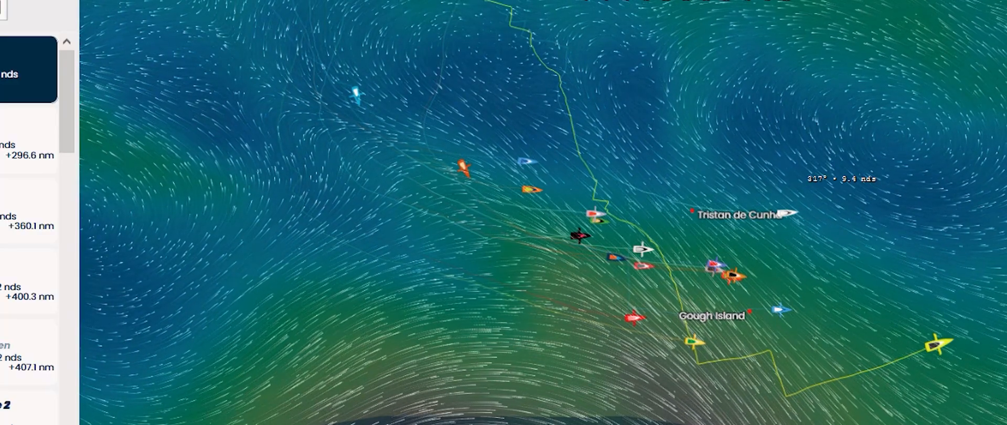
Step: Show the HUGO BOSS (Alex Thomson) details card near Tristan da Cunha
left_click(577, 236)
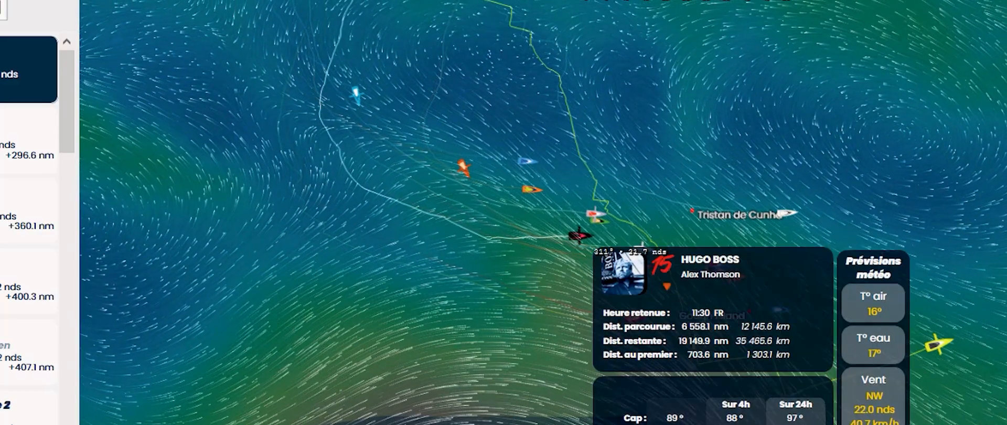